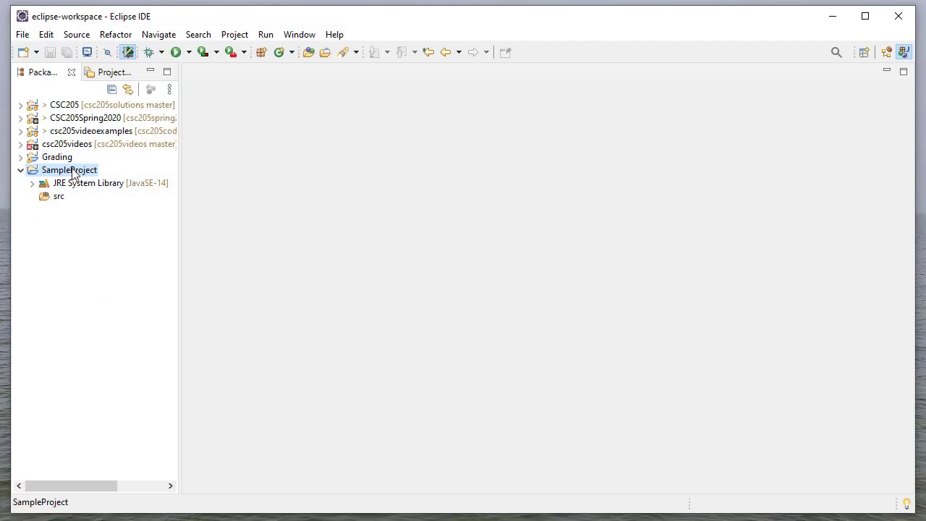
Create class SampleClass in SampleProject with a main method stub via New > Class.
right_click(70, 169)
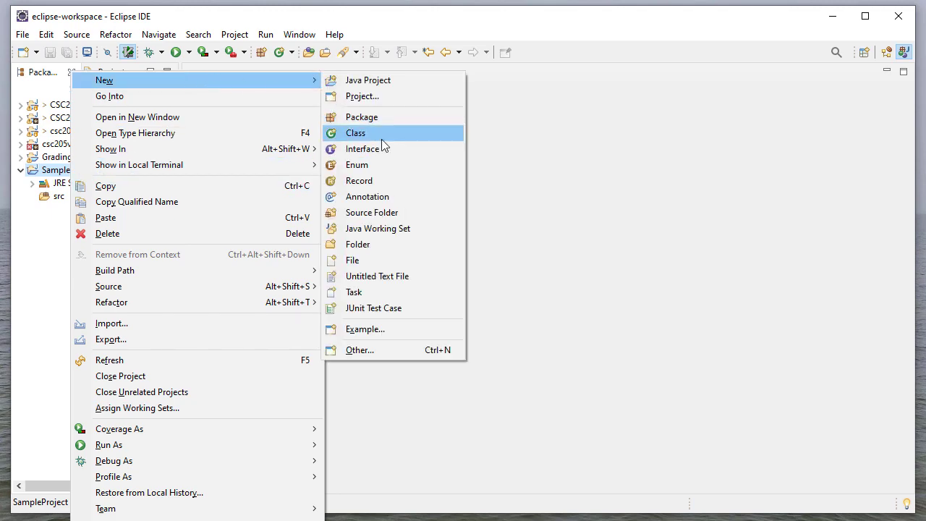
click(355, 132)
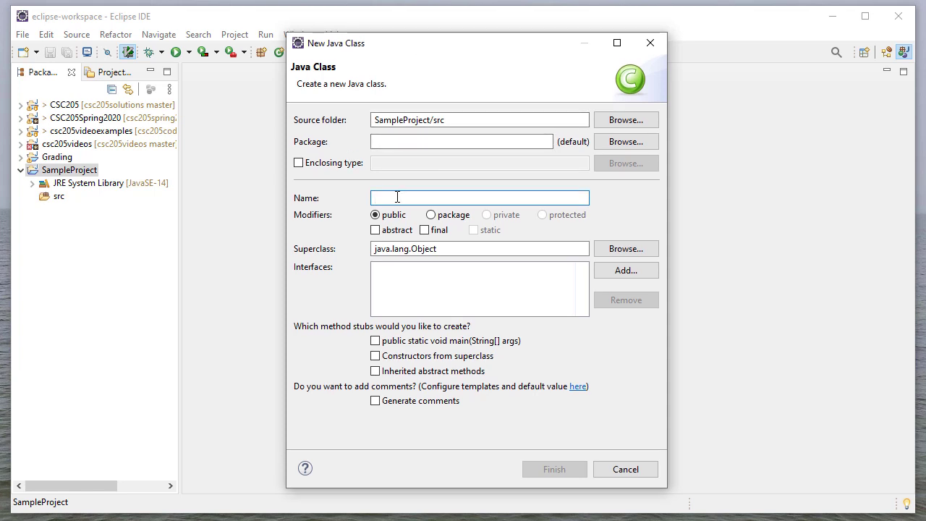
text(SampleClass)
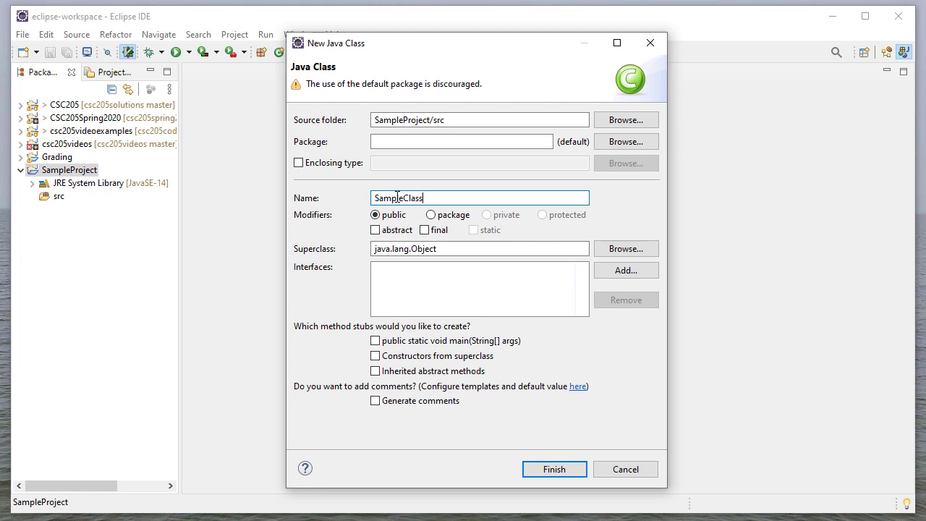
click(376, 340)
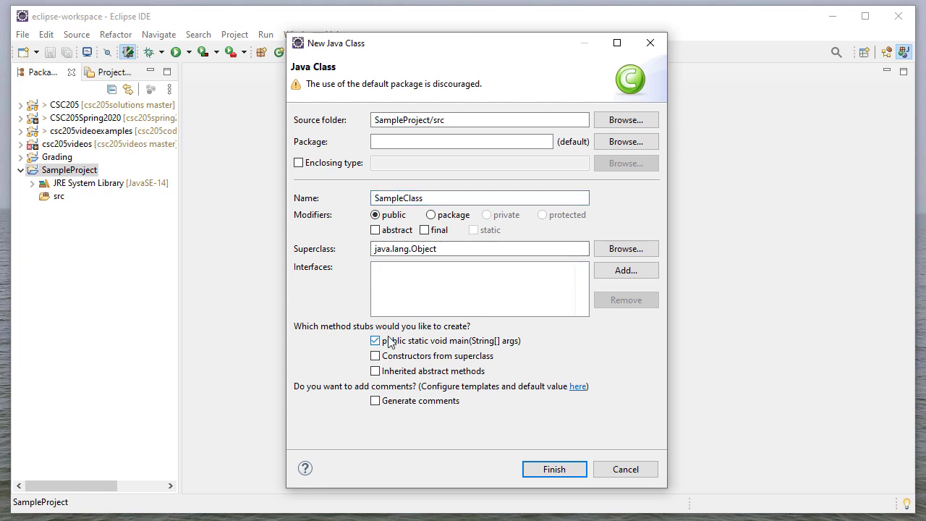
mouse_move(463, 344)
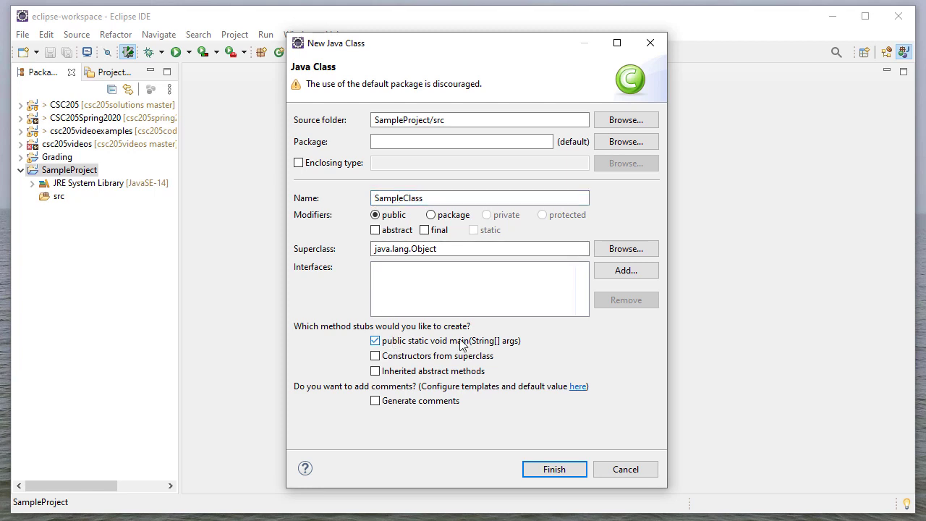
click(554, 469)
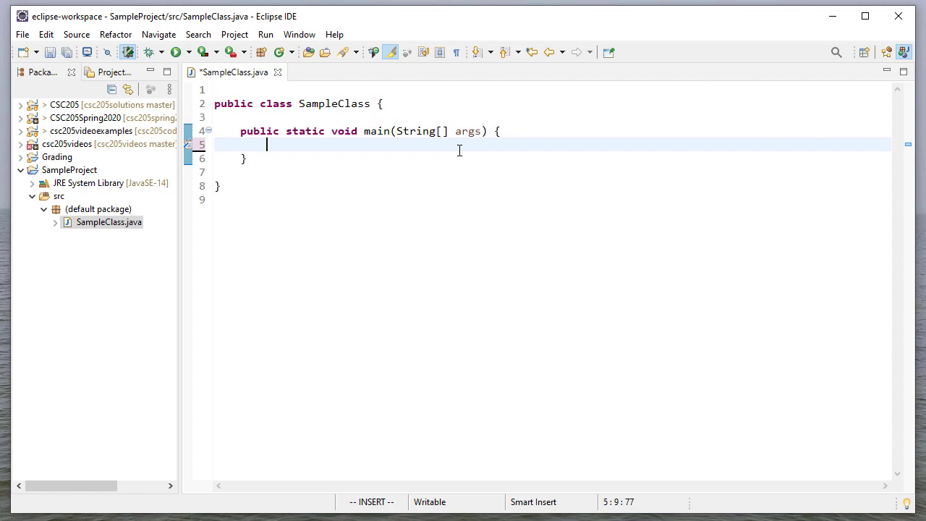
Add an empty System.out.println(); to main, save, and run SampleClass once.
text(System.out.println();)
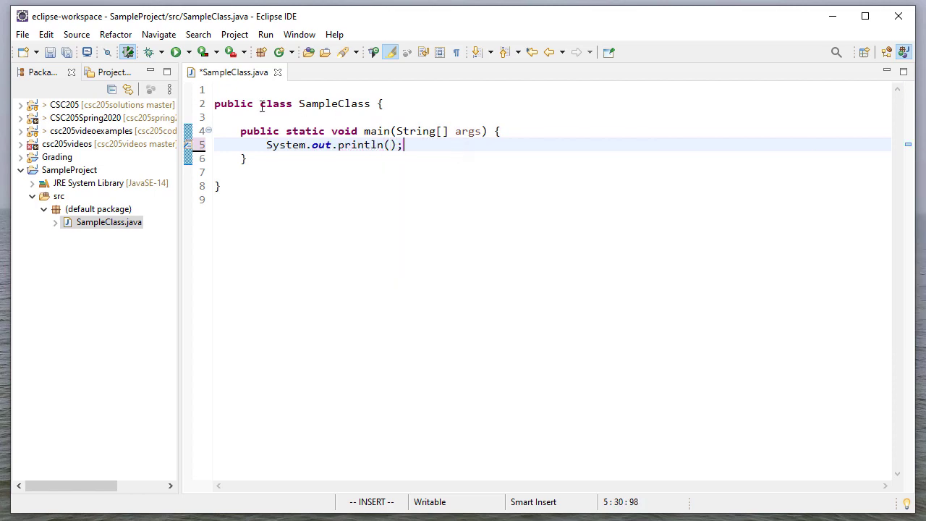
mouse_move(178, 51)
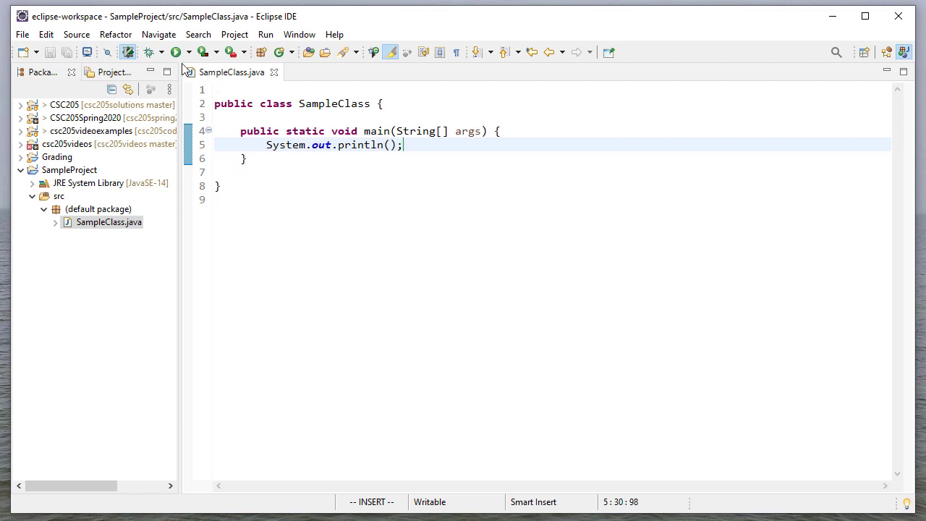
click(176, 51)
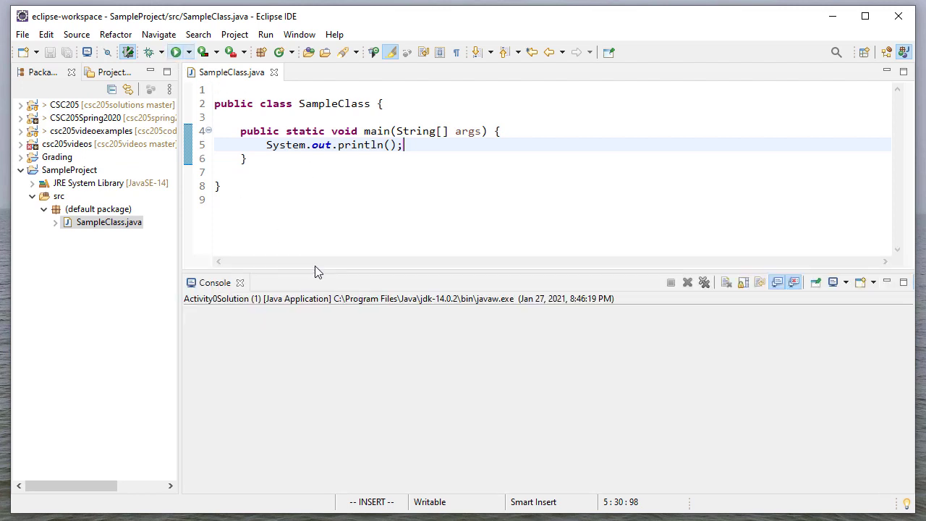
click(175, 51)
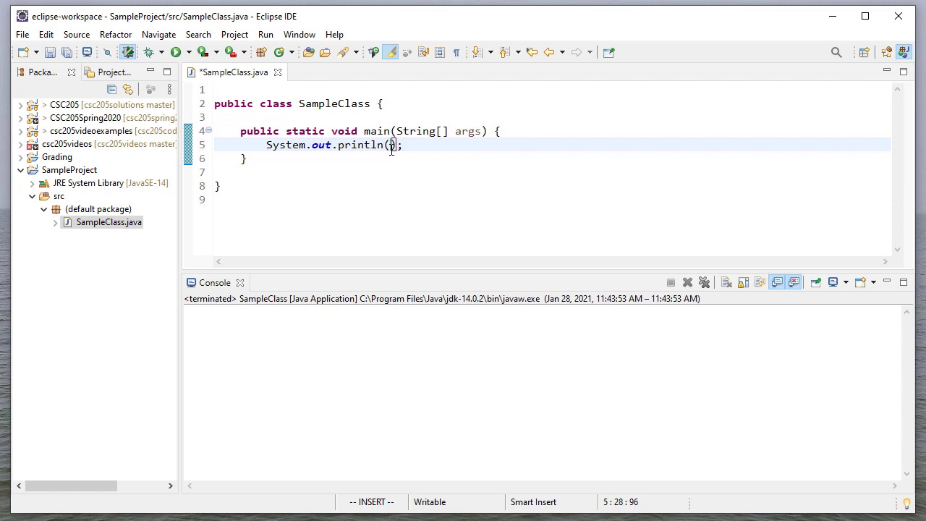
Put "Hello, world!" inside println and run SampleClass to print it.
text("He)
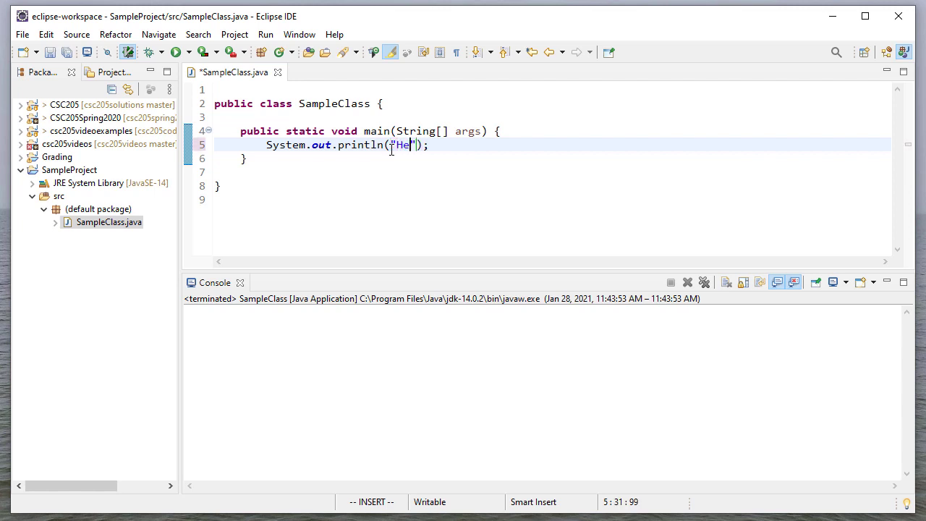
text(llo, world!)
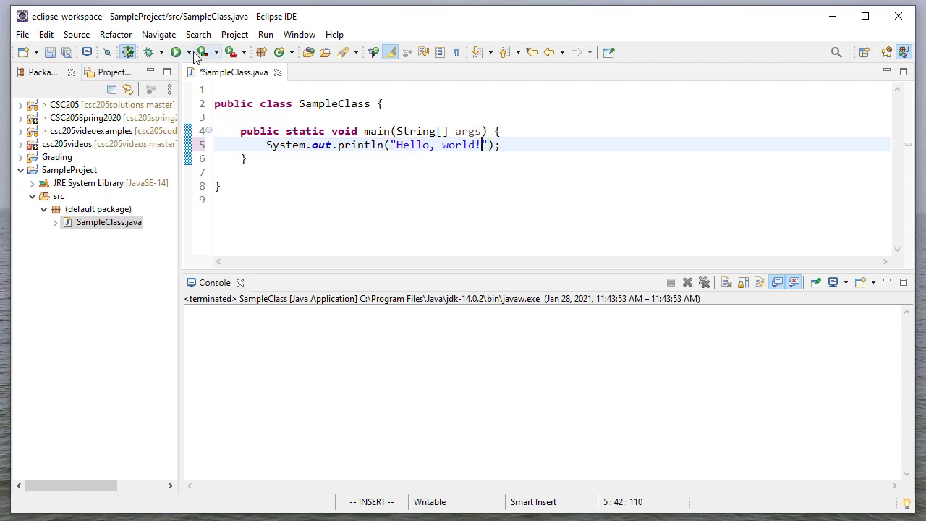
click(177, 52)
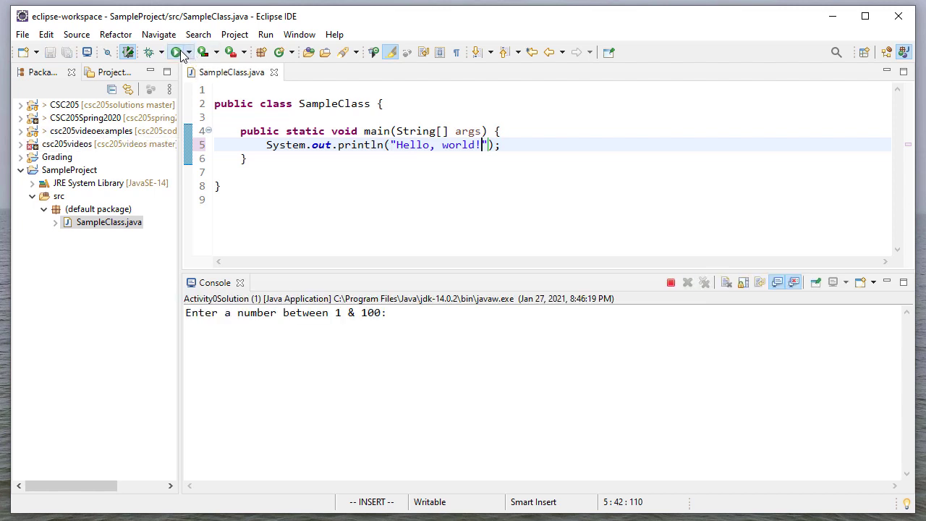
click(178, 52)
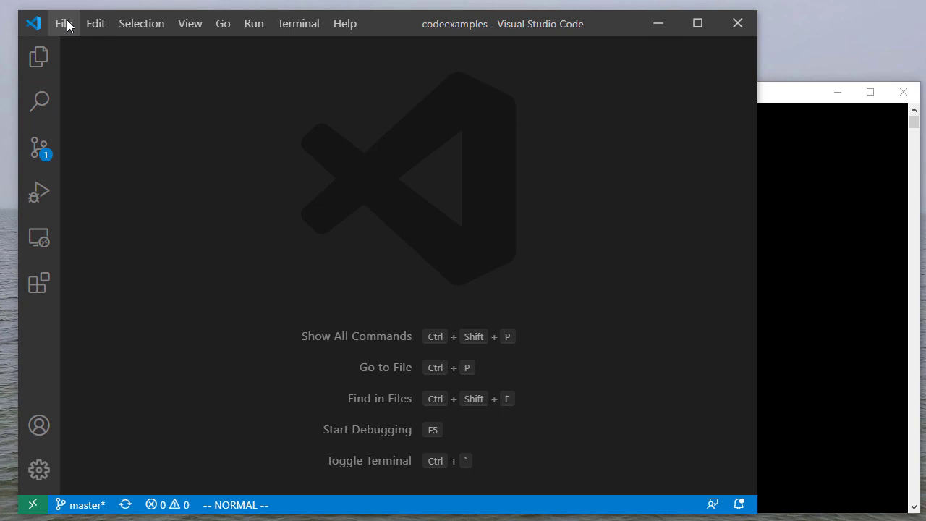
Create a new blank file and start Save As for it.
click(63, 23)
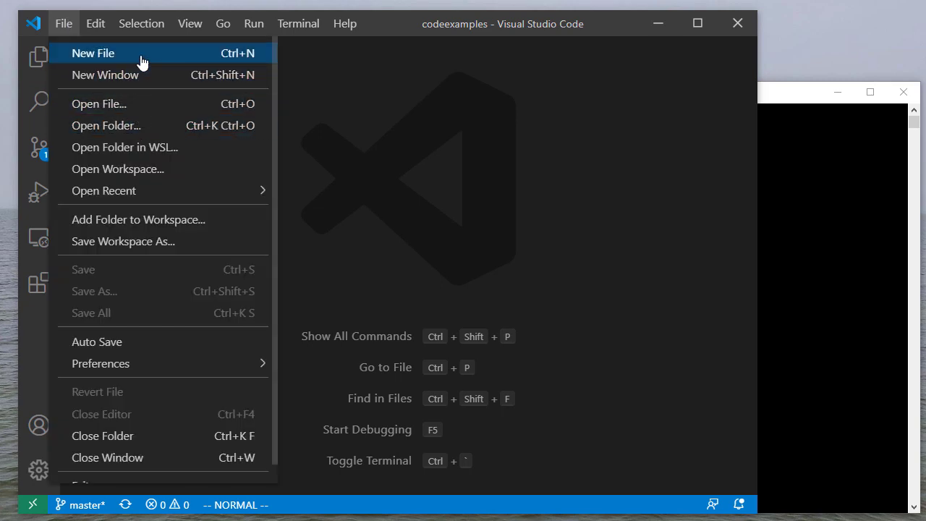
click(92, 52)
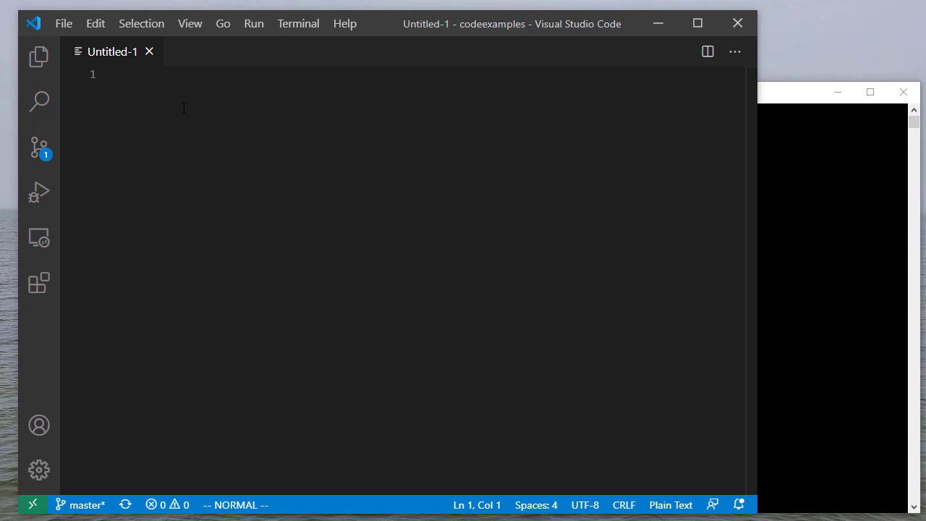
mouse_move(64, 23)
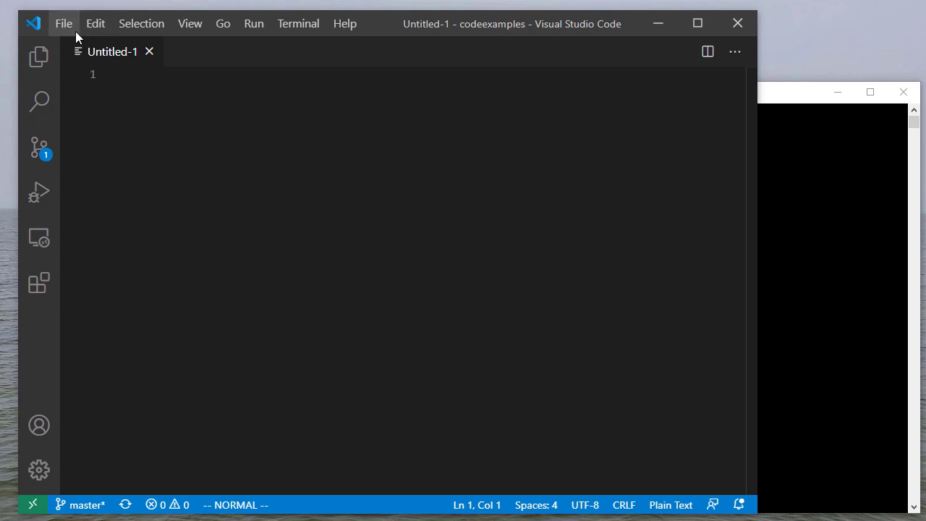
click(64, 23)
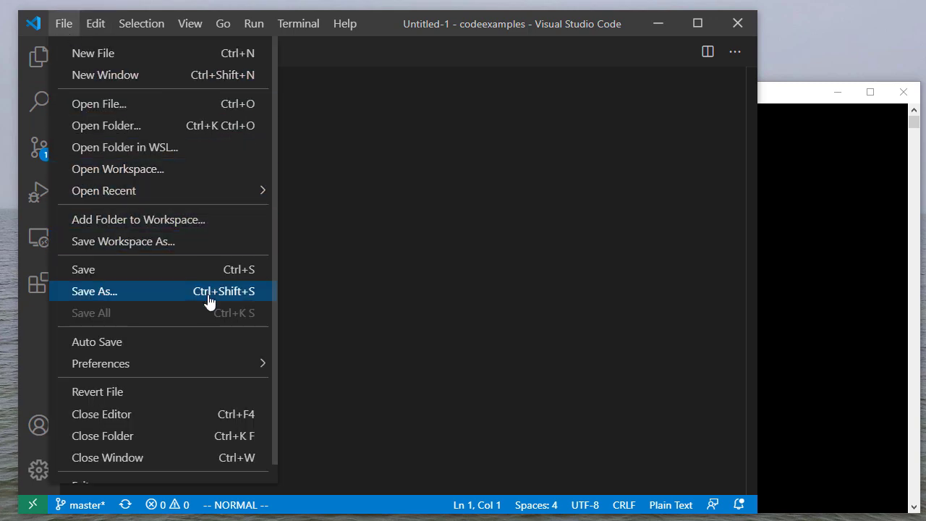
click(94, 291)
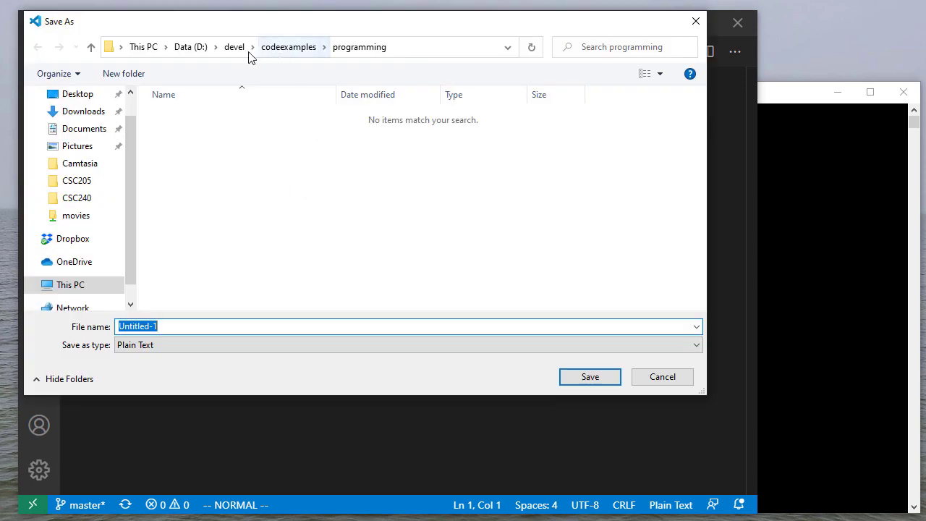
Save the file as Untitled-1.txt into the example folder under devel.
click(234, 46)
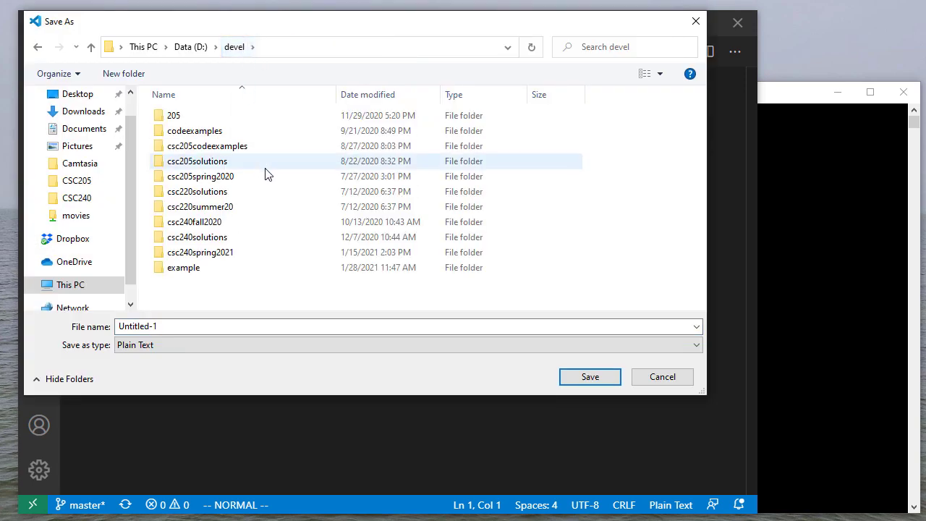
click(183, 267)
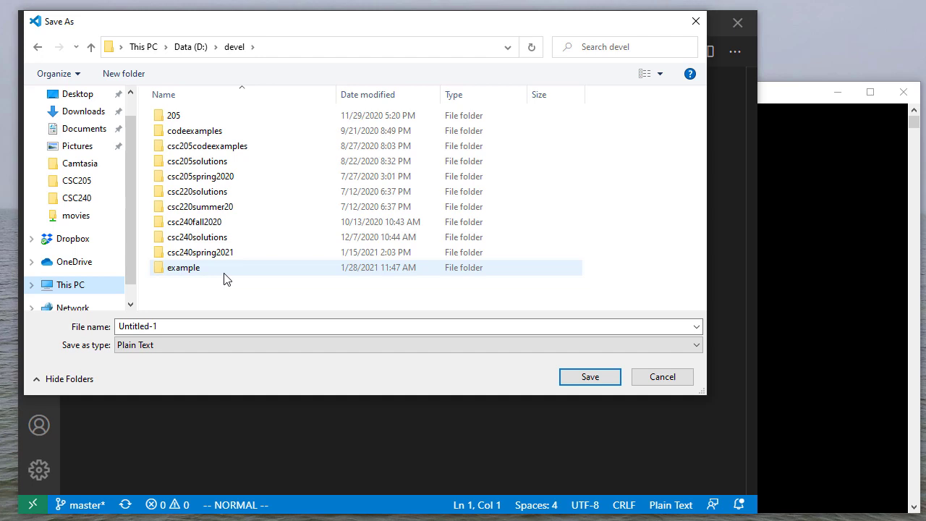
double_click(183, 267)
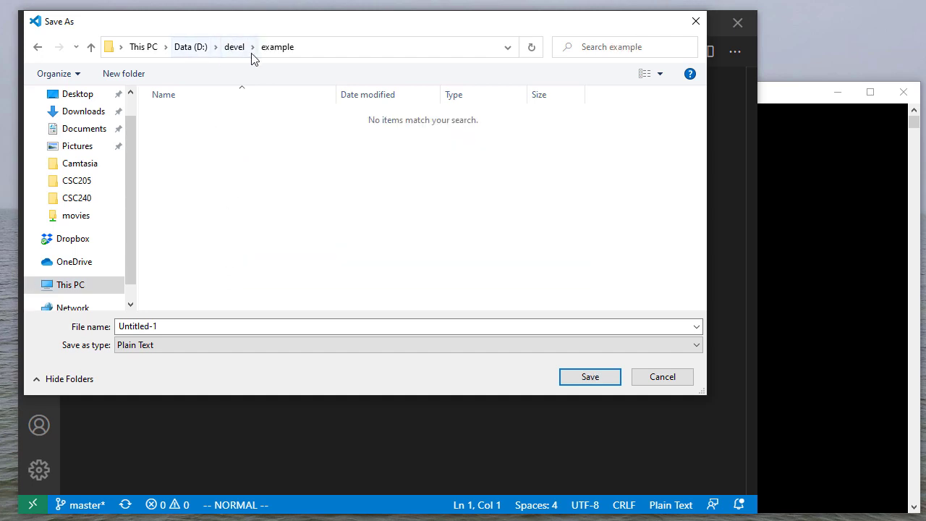
mouse_move(525, 261)
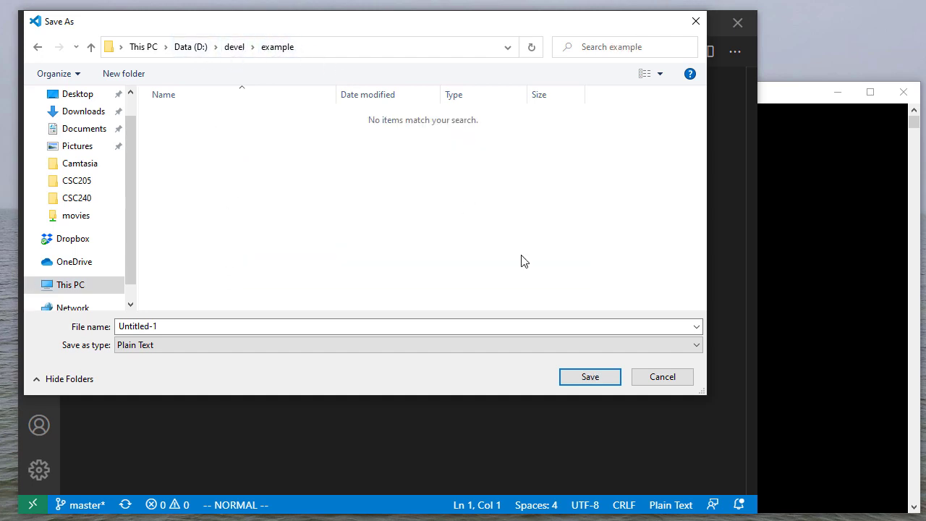
click(590, 376)
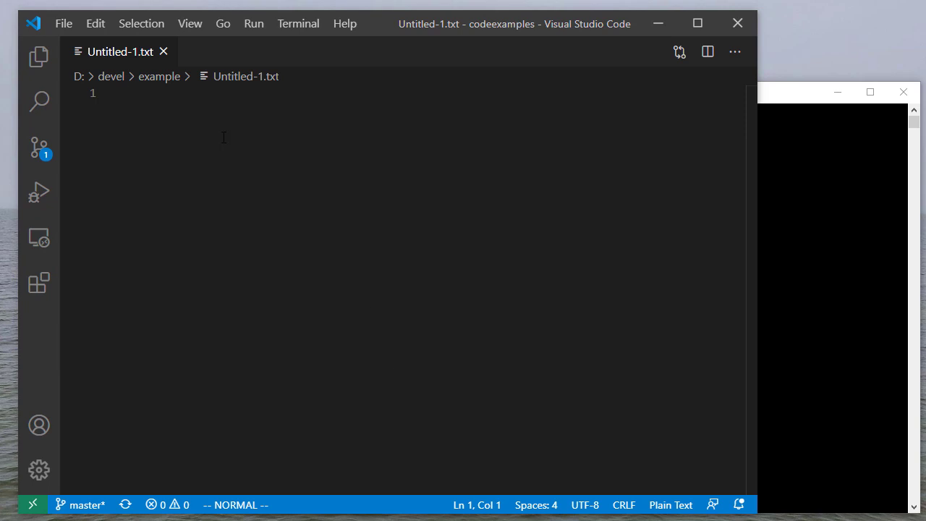
mouse_move(187, 84)
text(hello)
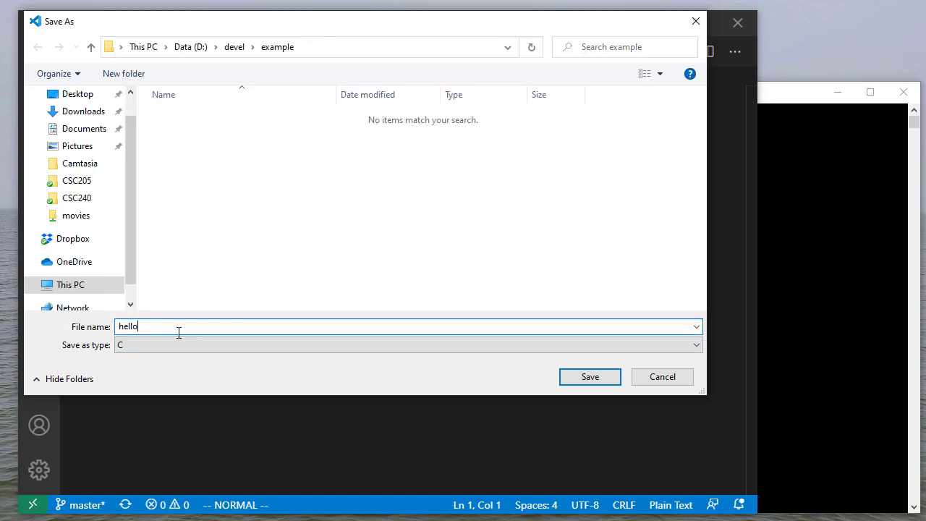
Save the file as hello.c with Save as type set to All Files.
click(694, 344)
text(.c)
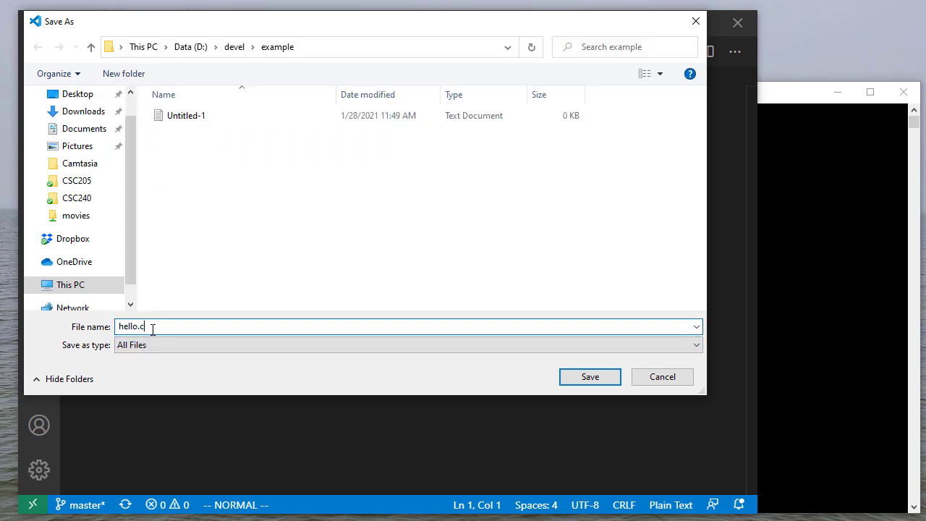
click(589, 376)
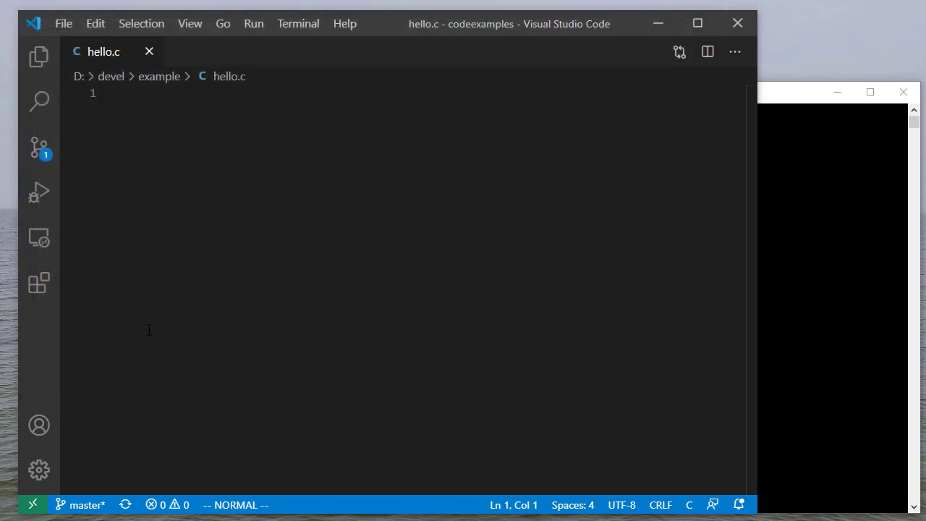
mouse_move(241, 100)
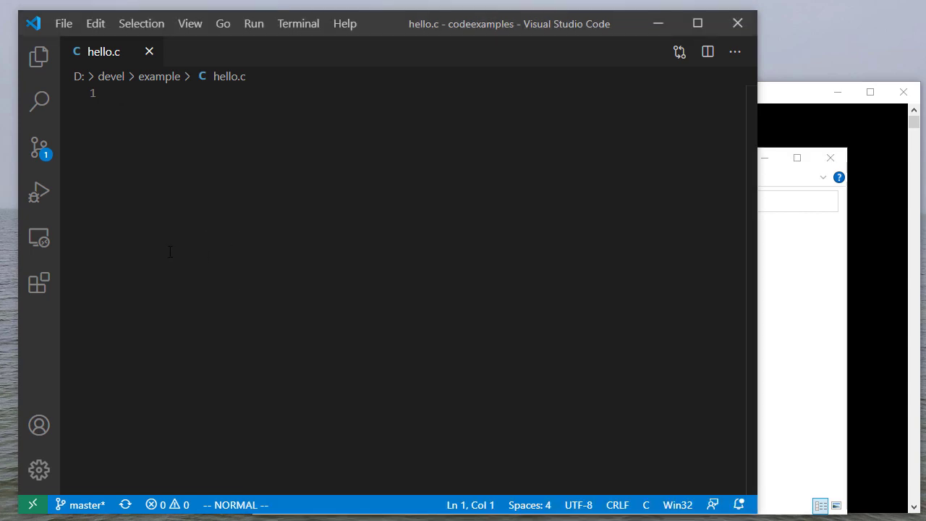
Write the #include, main, printf and return lines in hello.c, save, and show the example folder.
text(#include<stdio.h>)
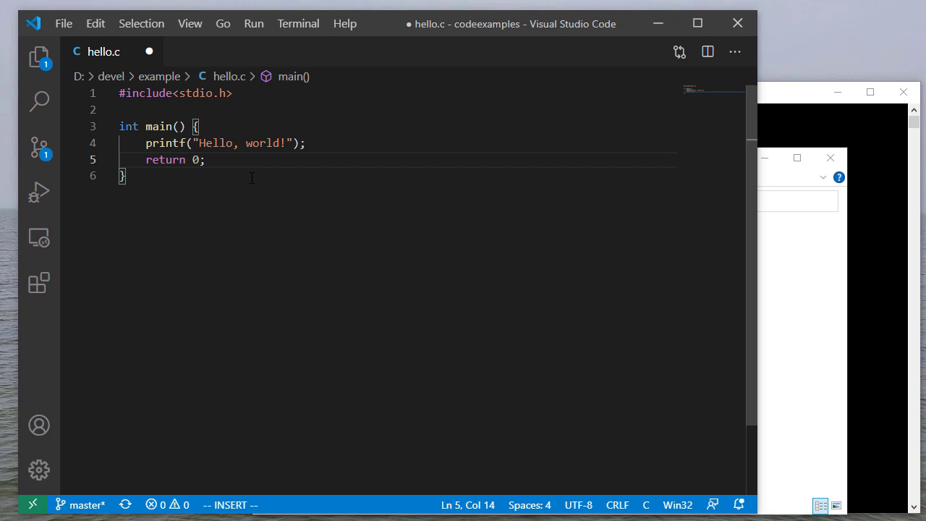
mouse_move(366, 165)
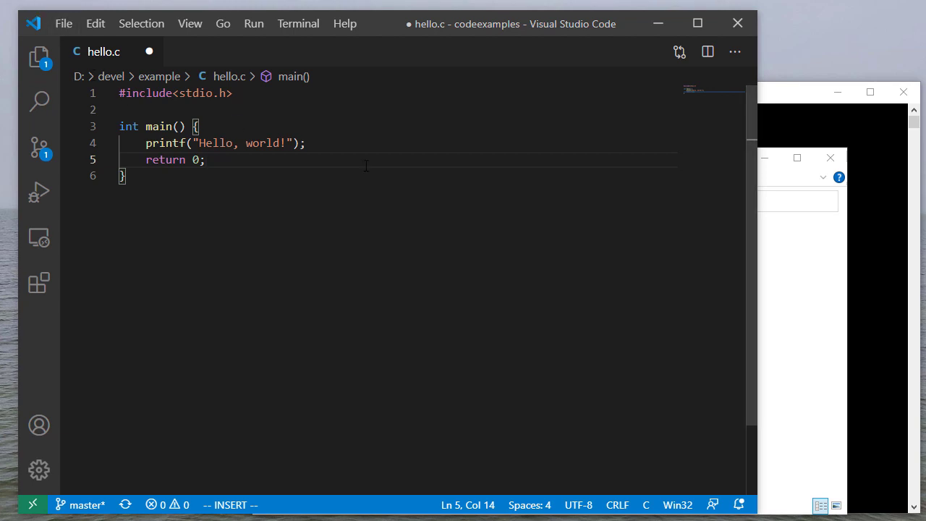
click(64, 23)
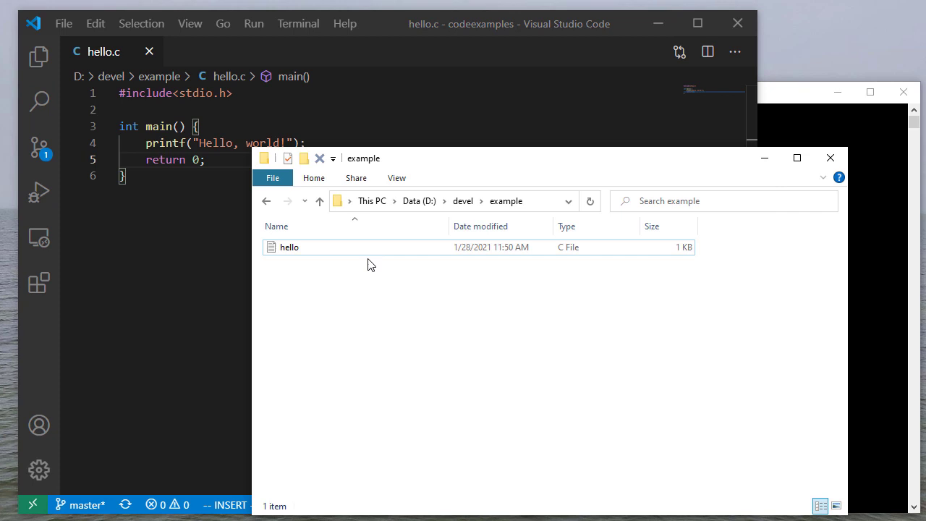
View hello.c in GVIM (6 lines, 81 bytes) and close the Vim window again.
click(288, 246)
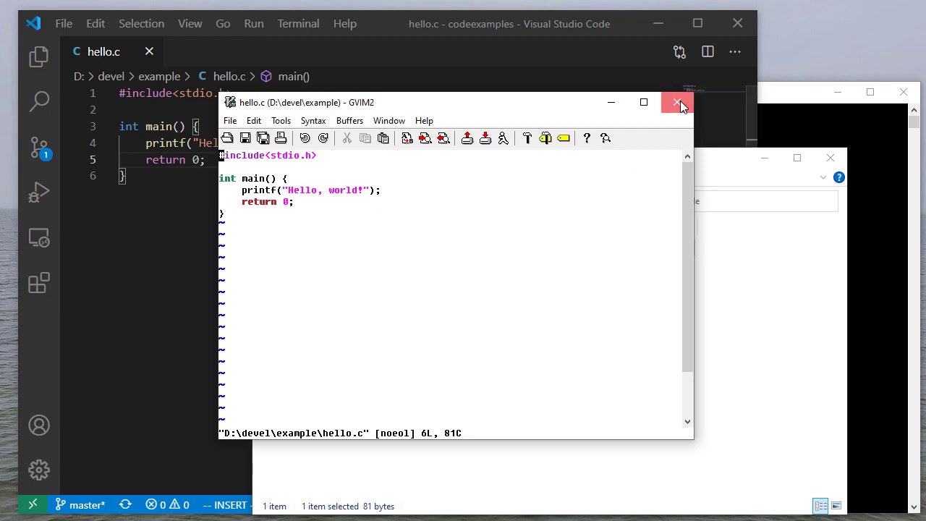
click(677, 102)
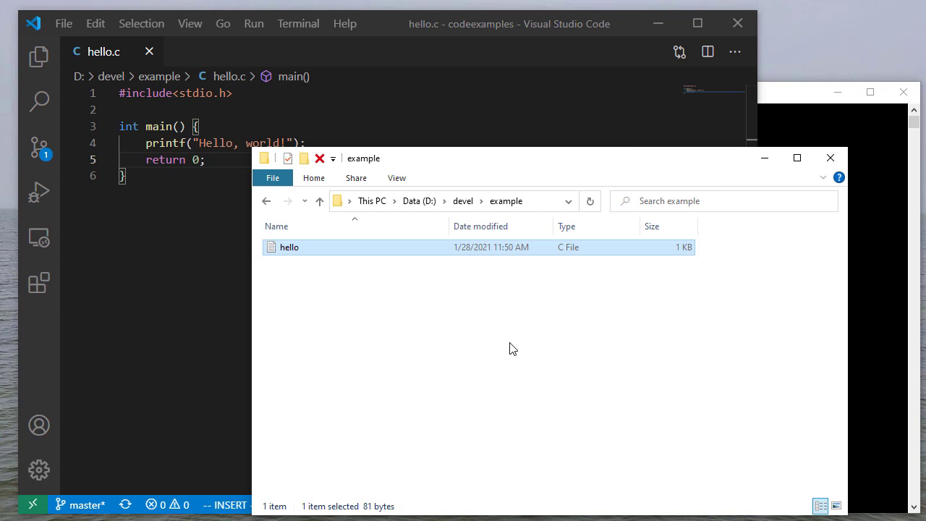
mouse_move(801, 126)
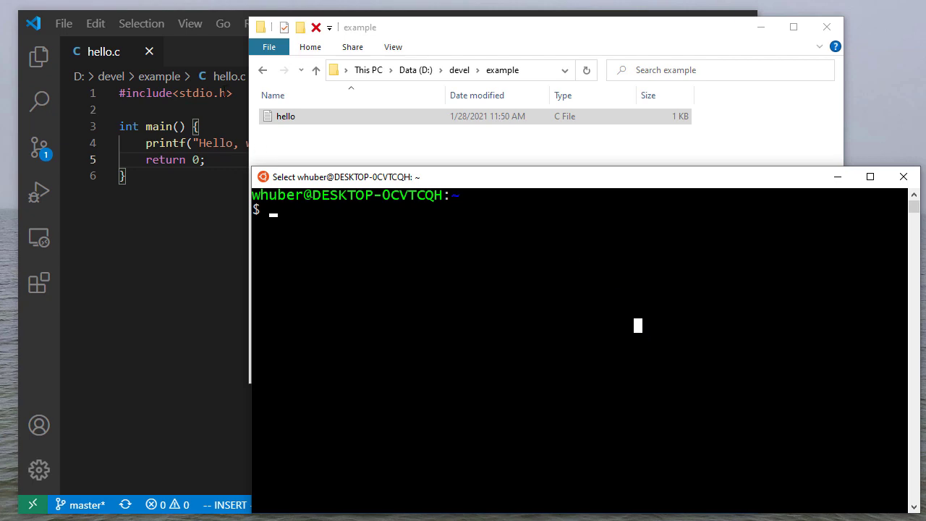
mouse_move(385, 316)
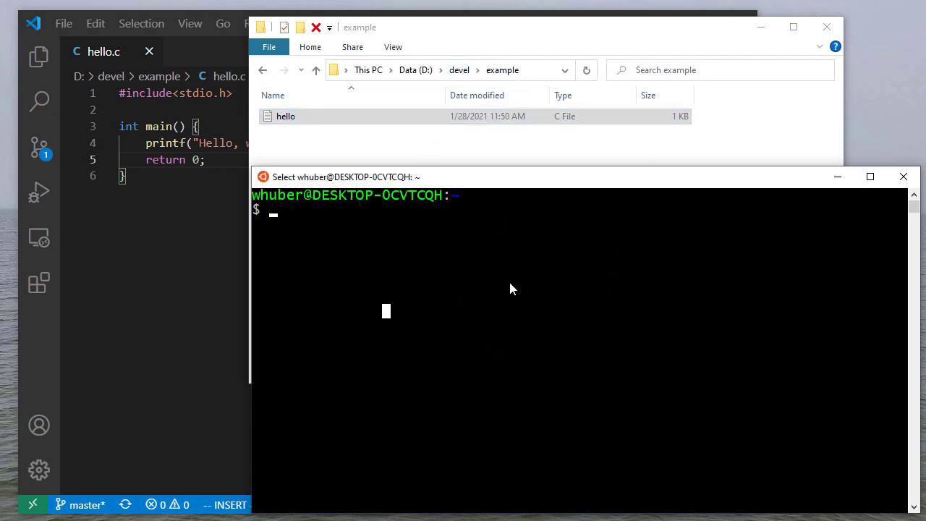
cd into /mnt/d/devel/example and confirm the working directory with pwd.
text(cd)
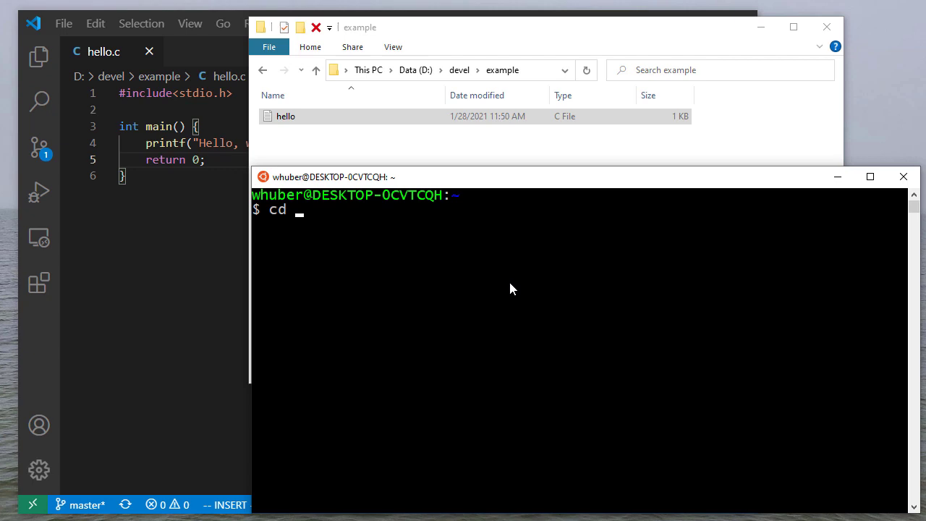
text(/mnt/)
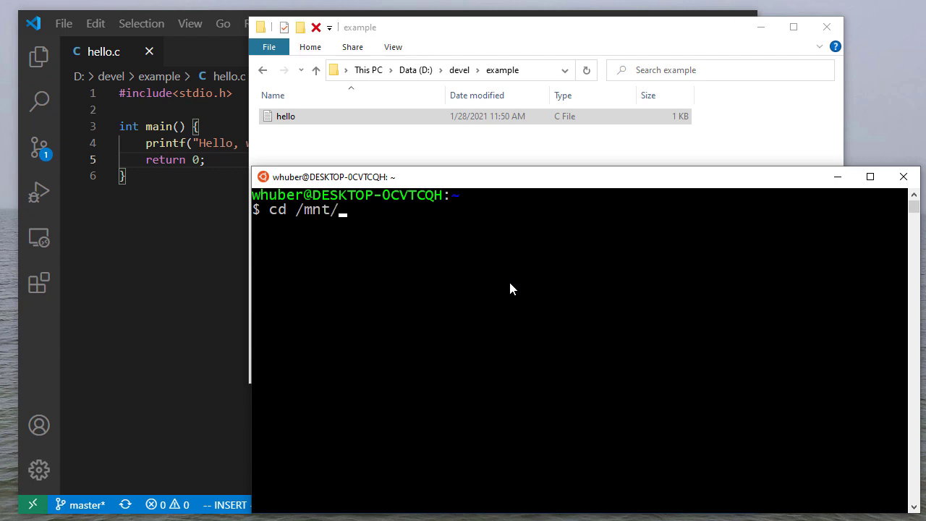
text(d)
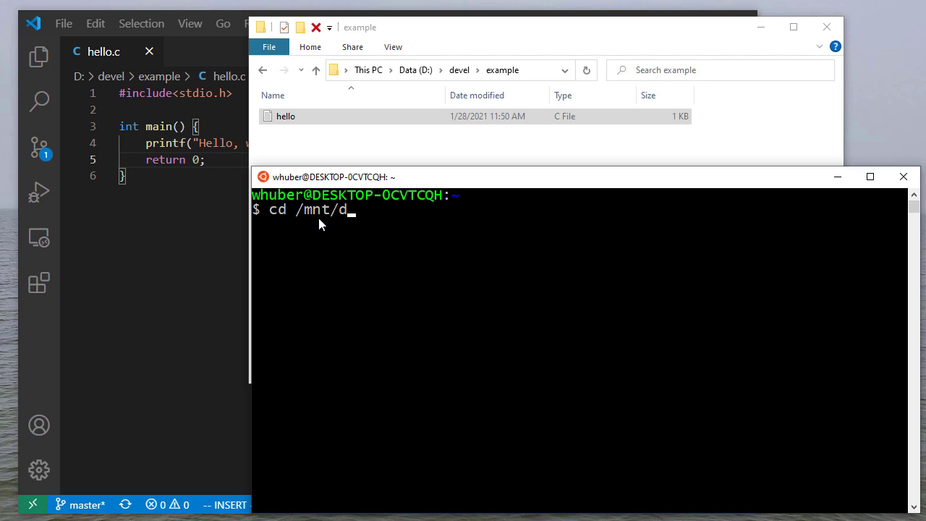
mouse_move(362, 225)
text(cd devel/example/)
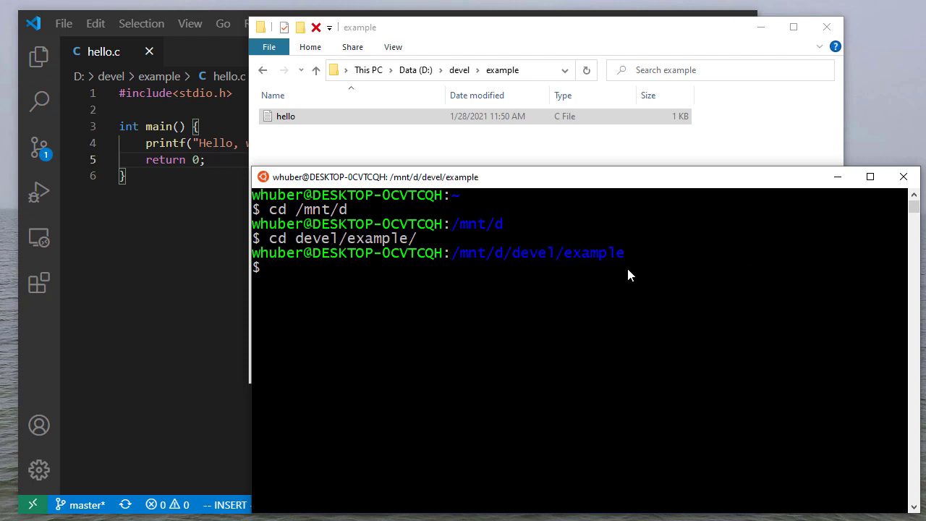
mouse_move(517, 257)
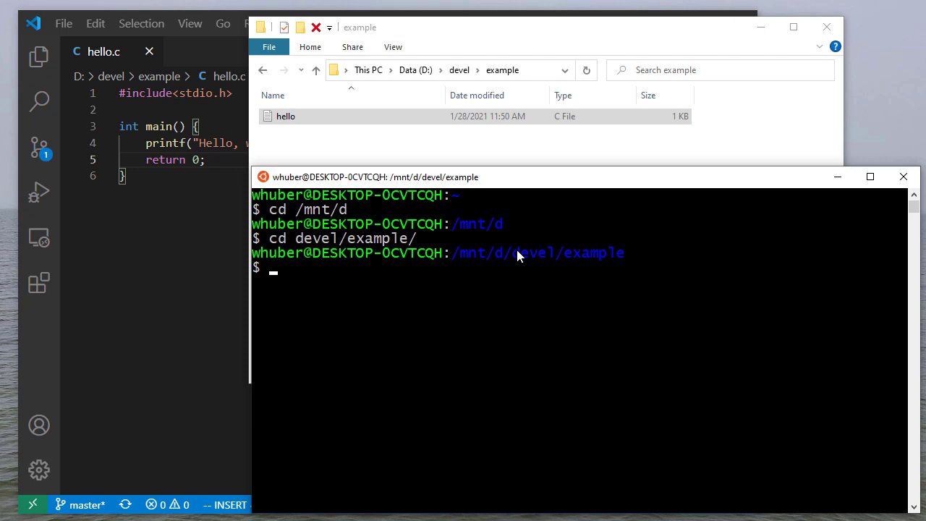
text(pwd)
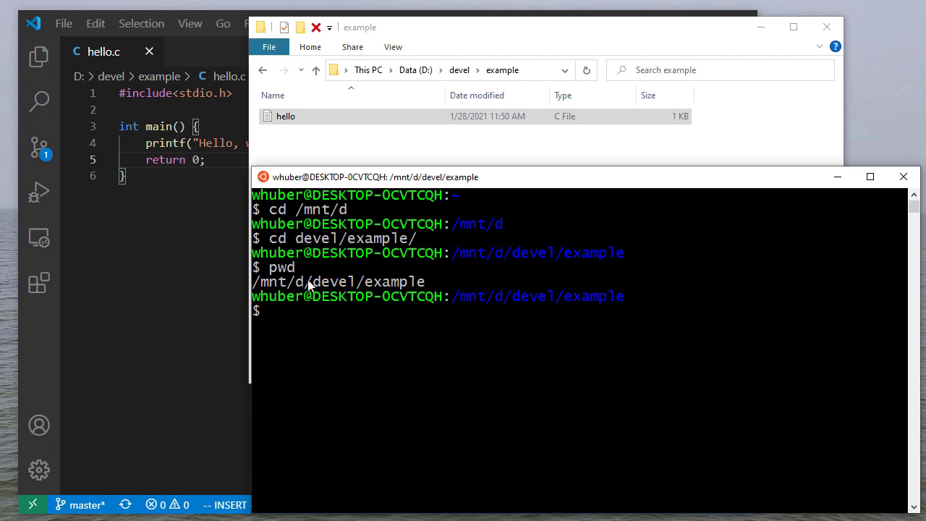
mouse_move(330, 290)
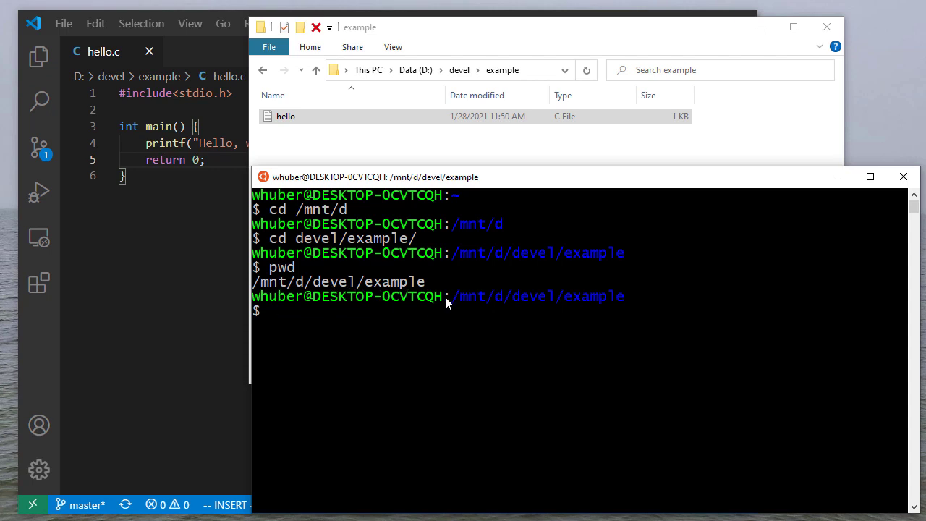
List the folder contents with ls, showing hello.c as the only file.
text(ls)
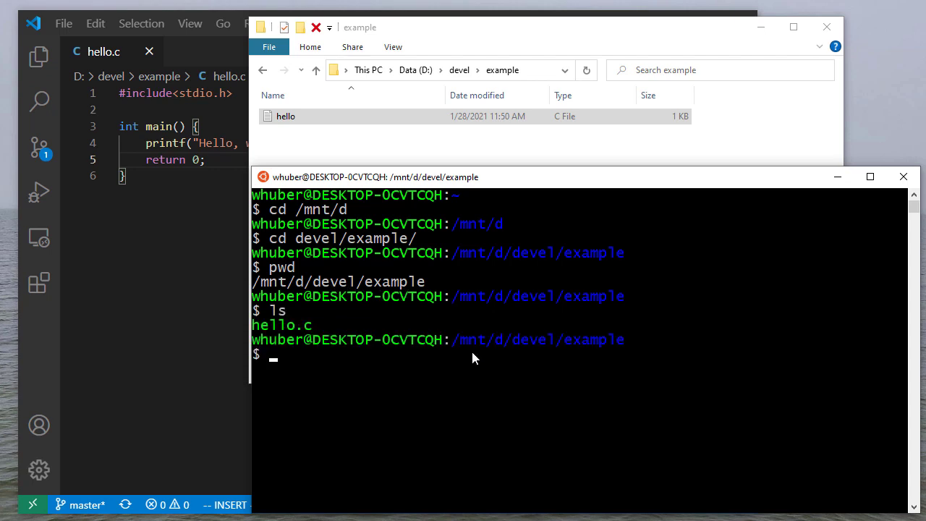
mouse_move(275, 335)
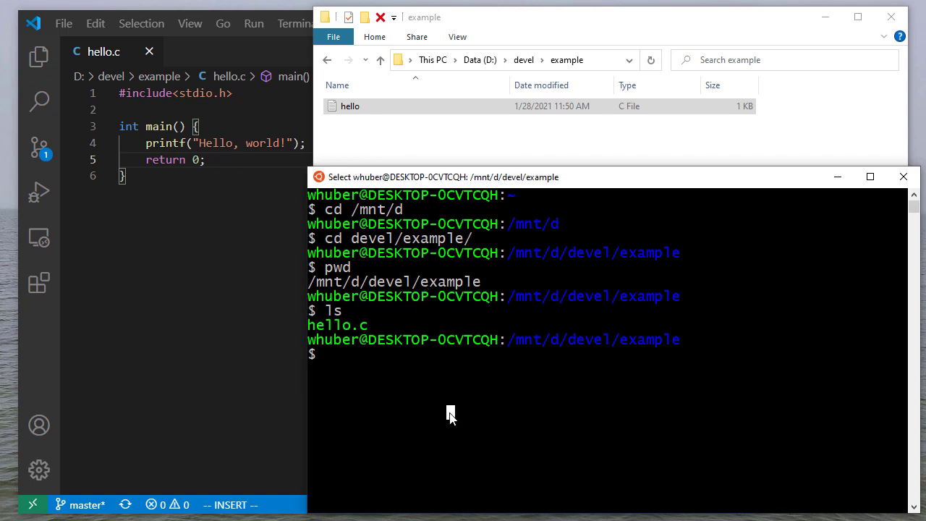
Compile hello.c with gcc --std=c11 -Wall -pedantic, producing a.out.
text(g)
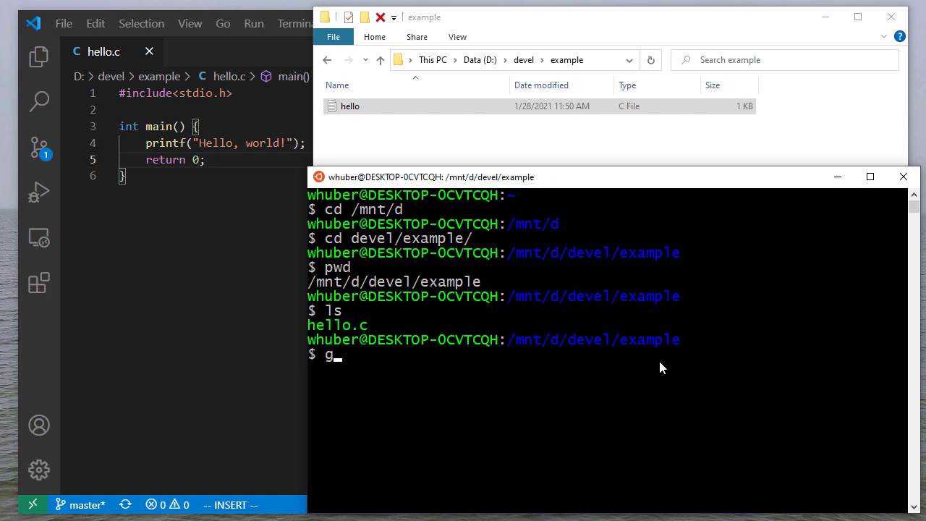
text(cc)
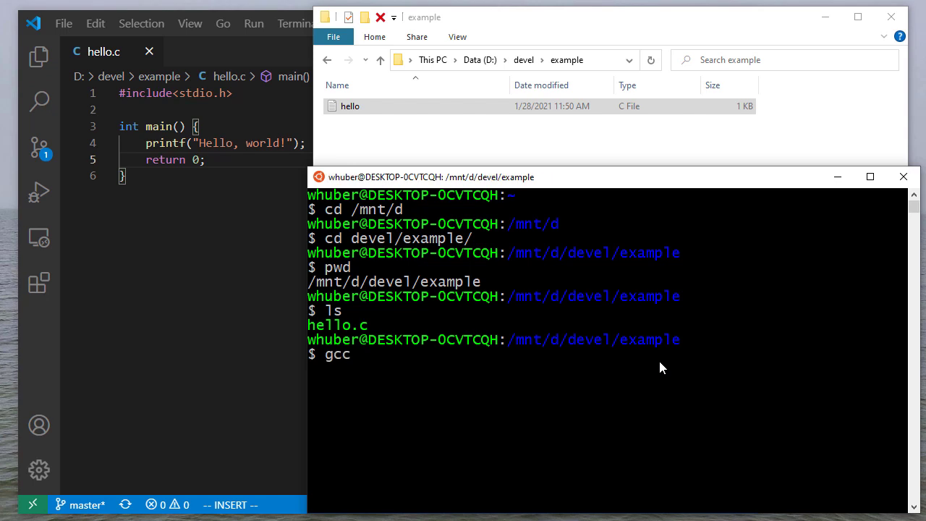
text(--)
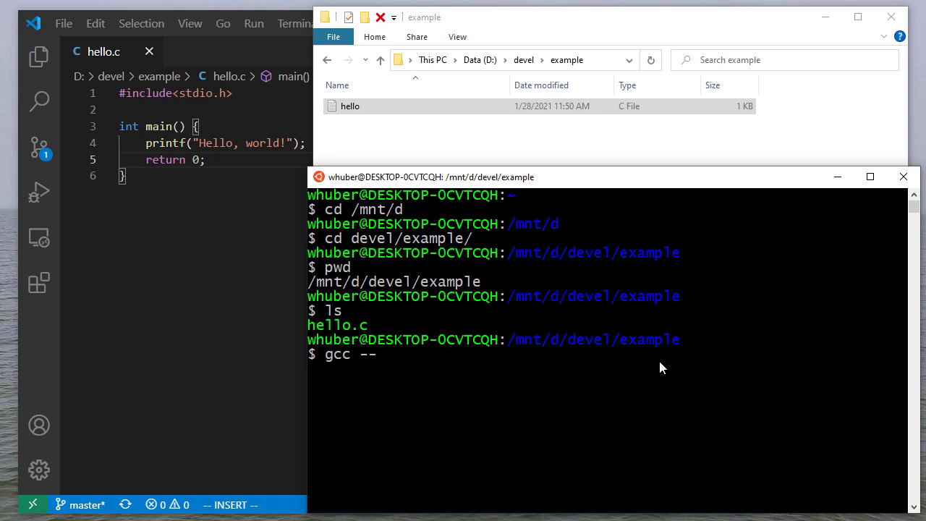
text(std=c11)
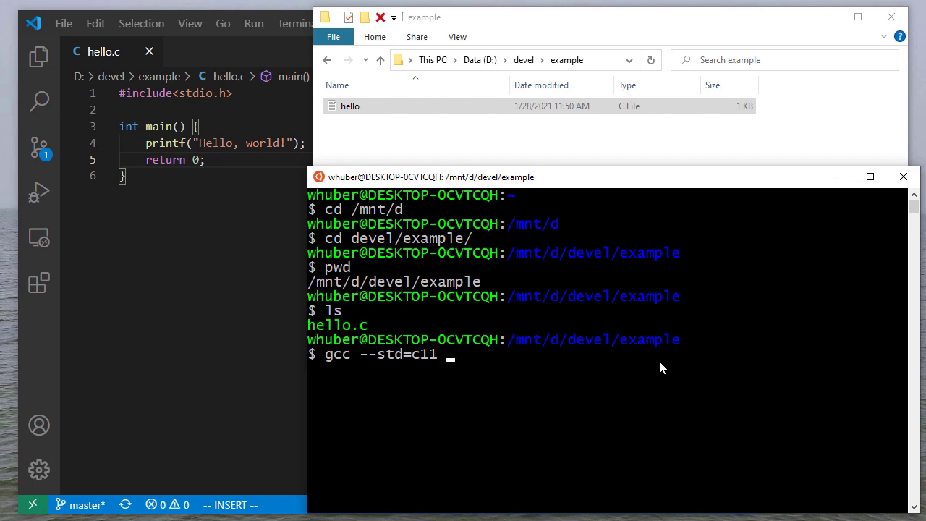
text(-)
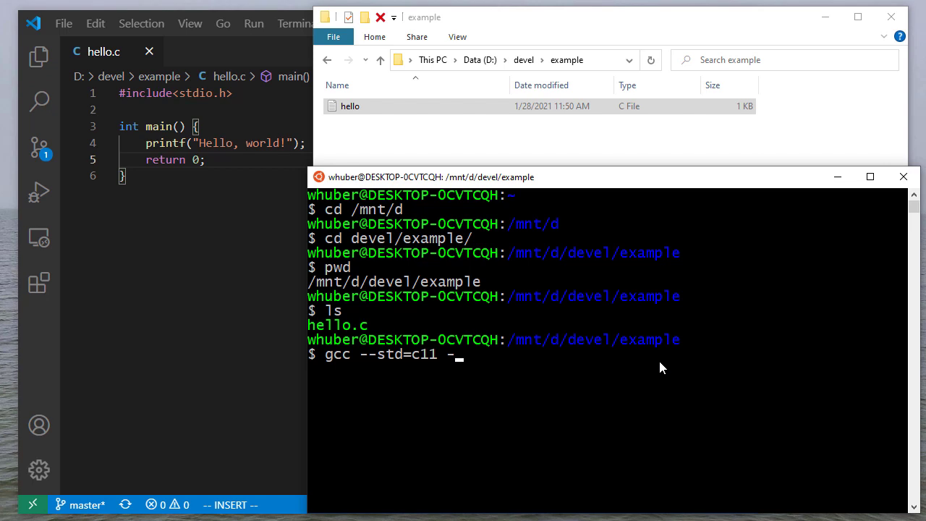
text(Wall)
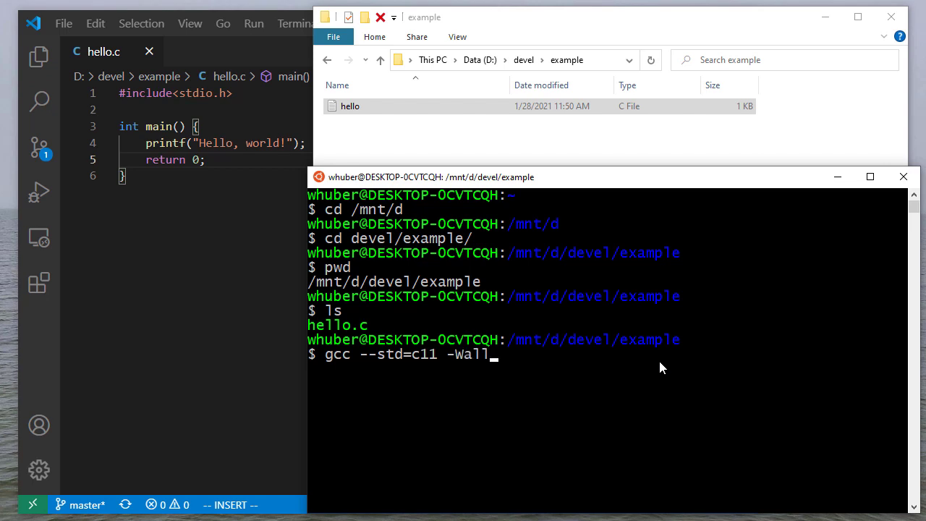
text(-)
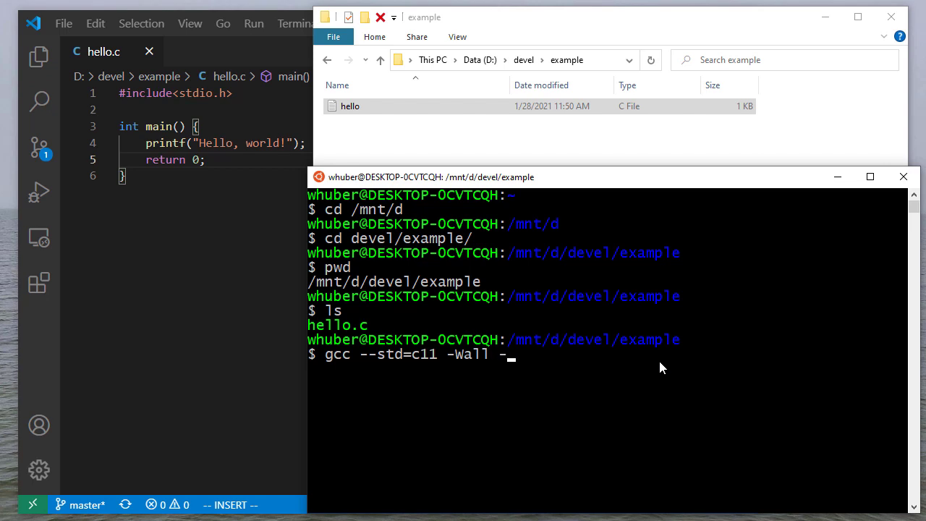
text(pedantic)
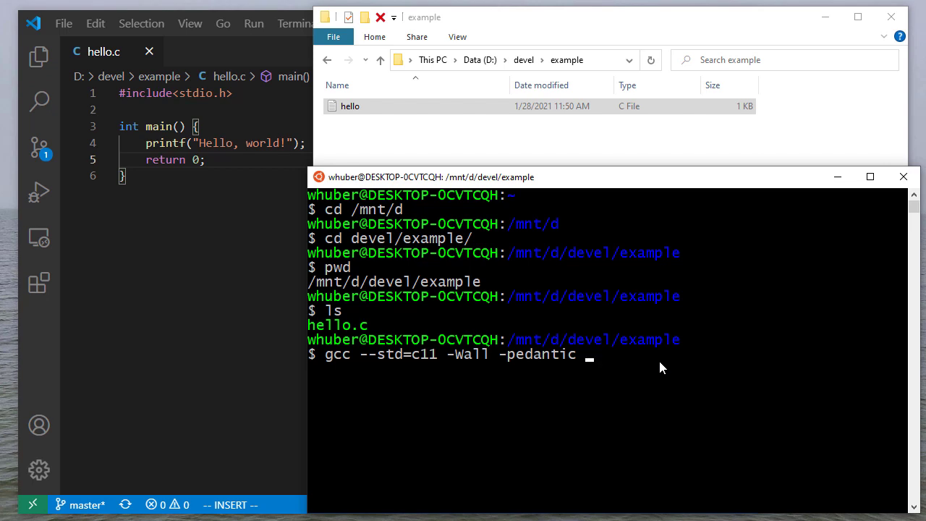
text(hello.c)
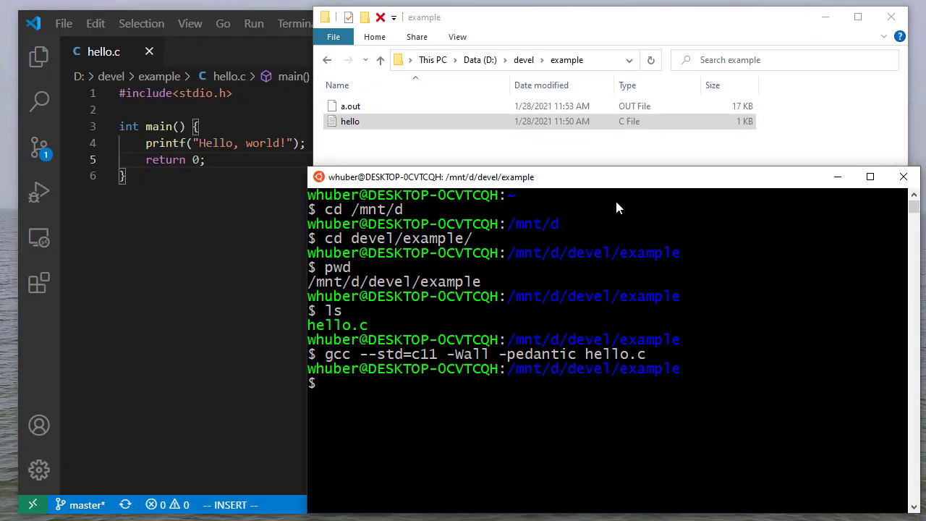
mouse_move(474, 235)
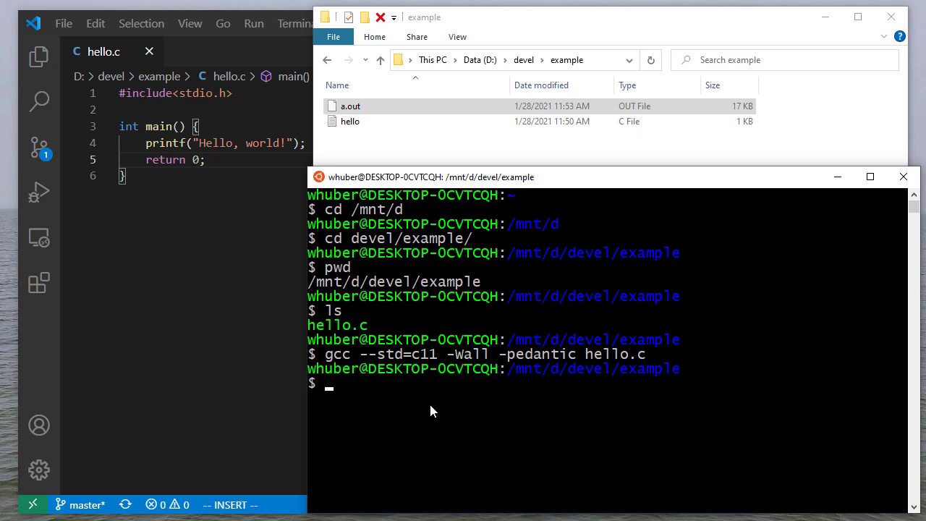
Run the program: bare a.out is not found, then ./a.out prints Hello, world! without a line break.
text(a.)
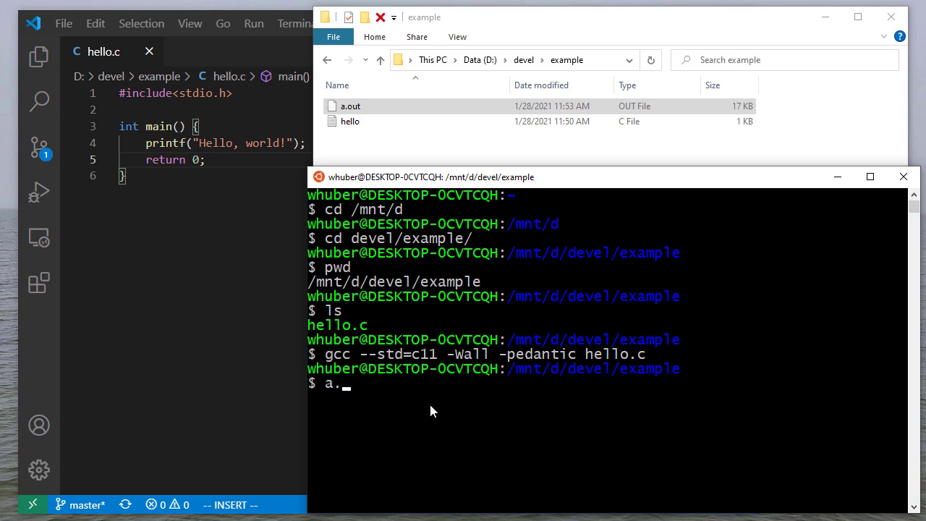
text(out)
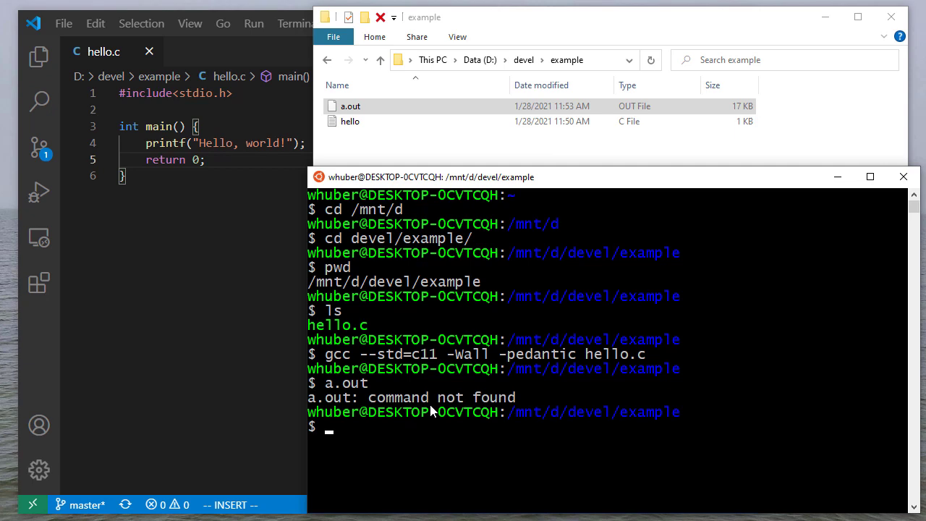
text(./a.out)
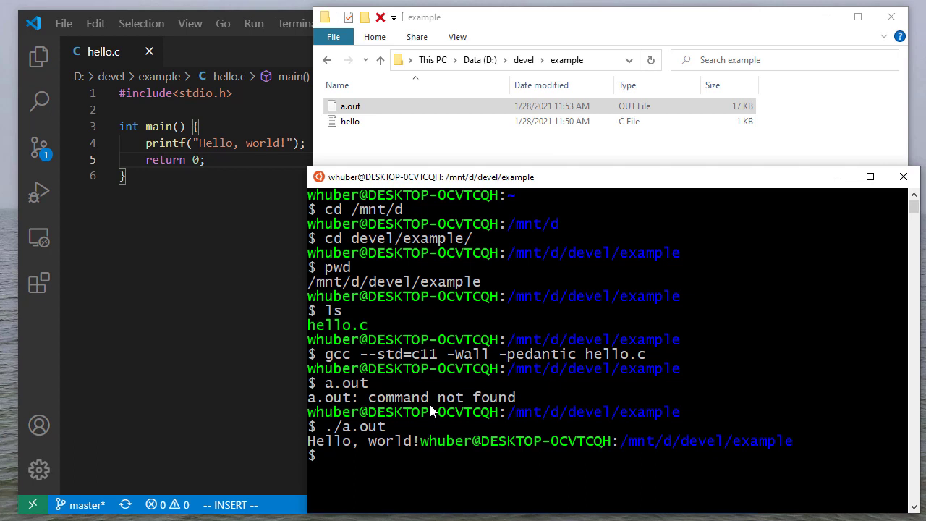
mouse_move(445, 450)
text(\n)
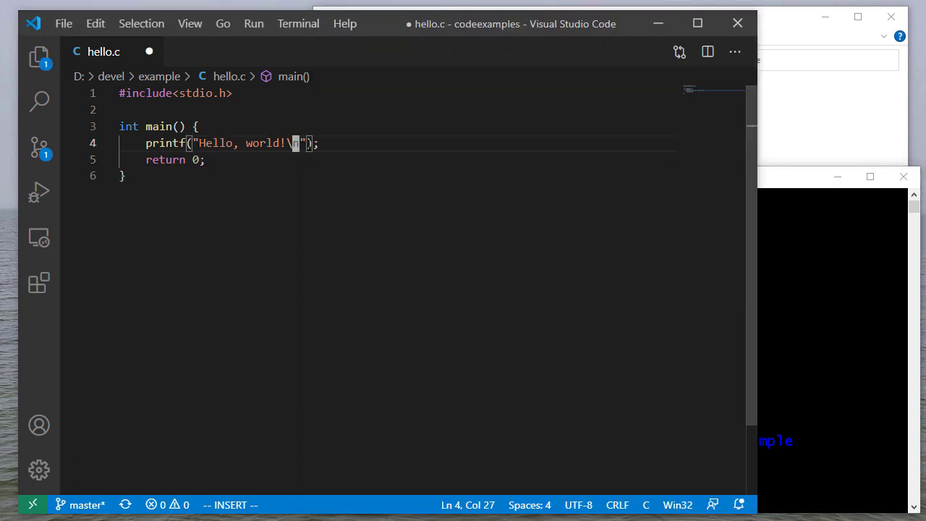
Save hello.c with the trailing \n, then rerun ./a.out so Hello, world! prints on its own line.
key(ctrl+s)
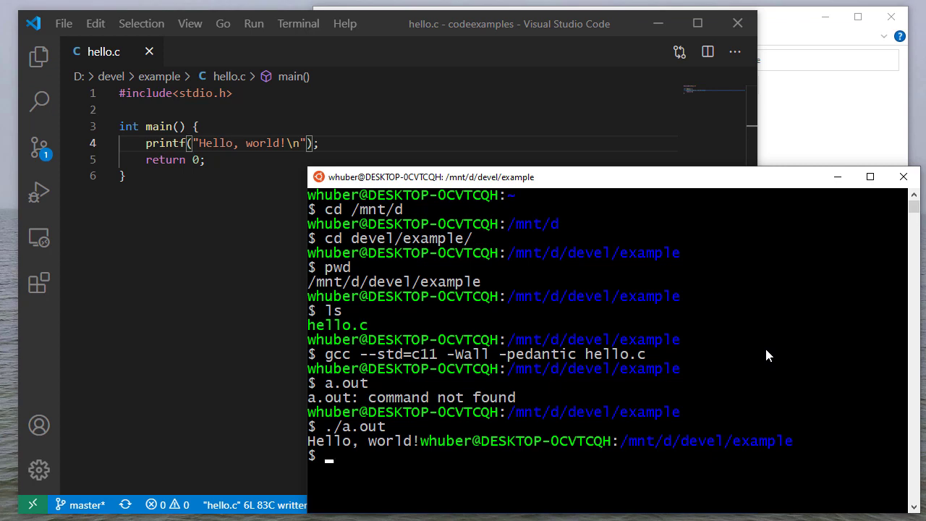
text(pwd)
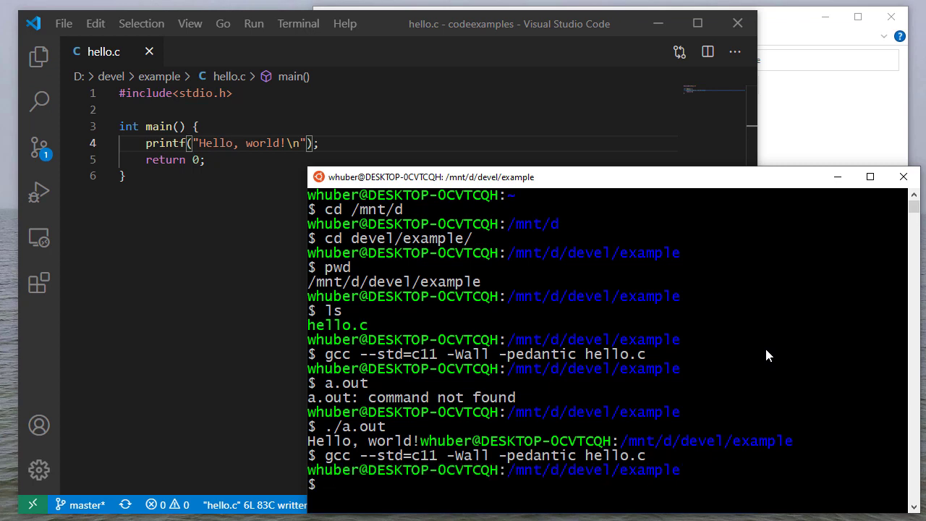
text(./a.out)
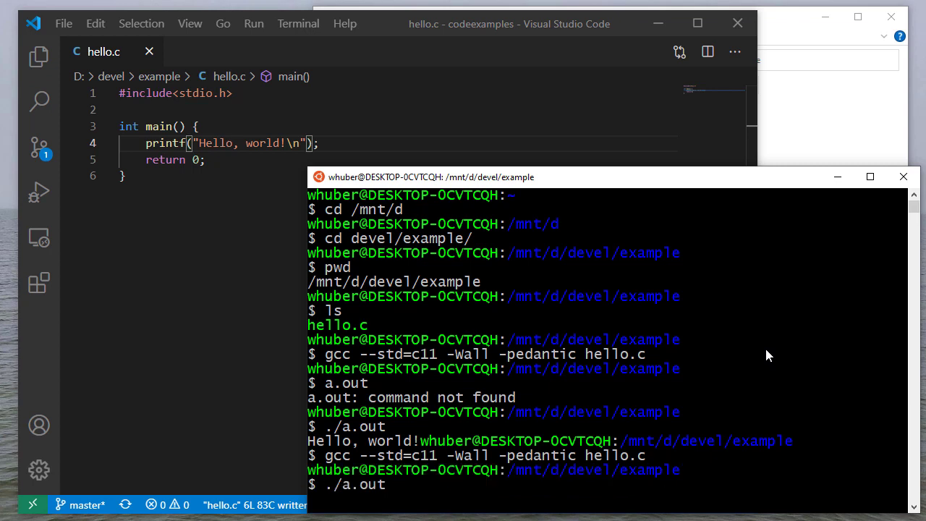
key(Return)
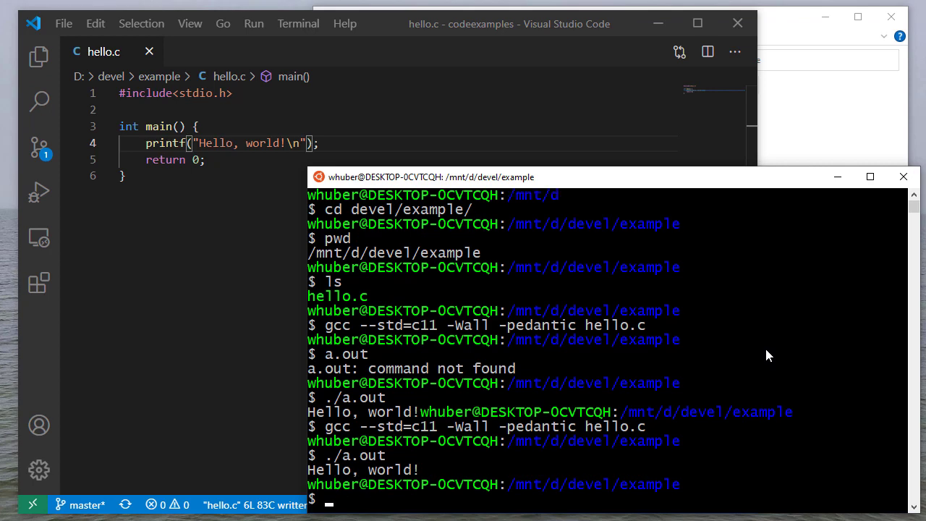